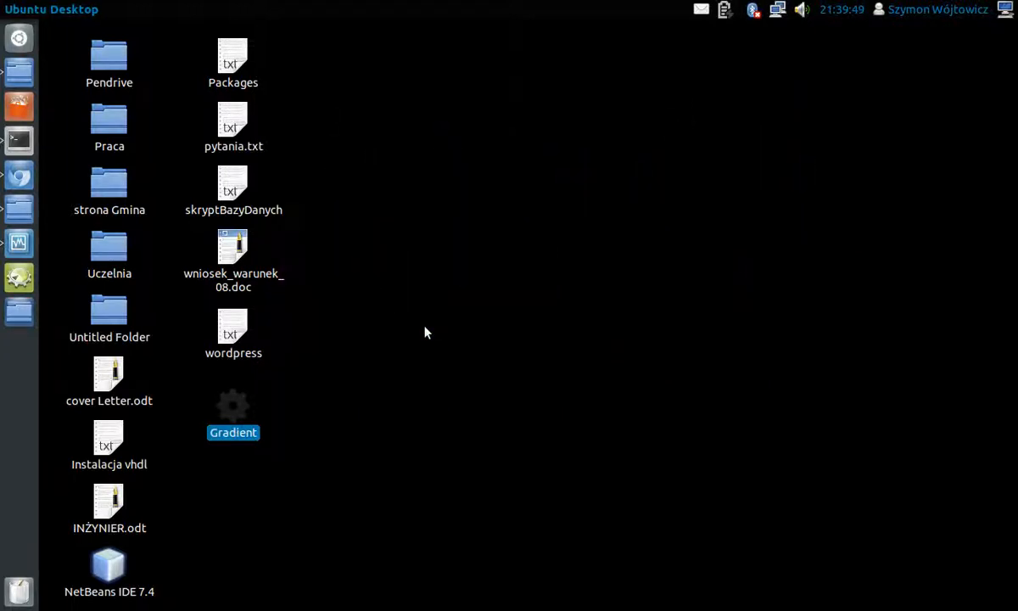
Launch the Gradient generator from the desktop and move its window toward the screen centre.
{"action": "left_click", "coordinate": [241, 477]}
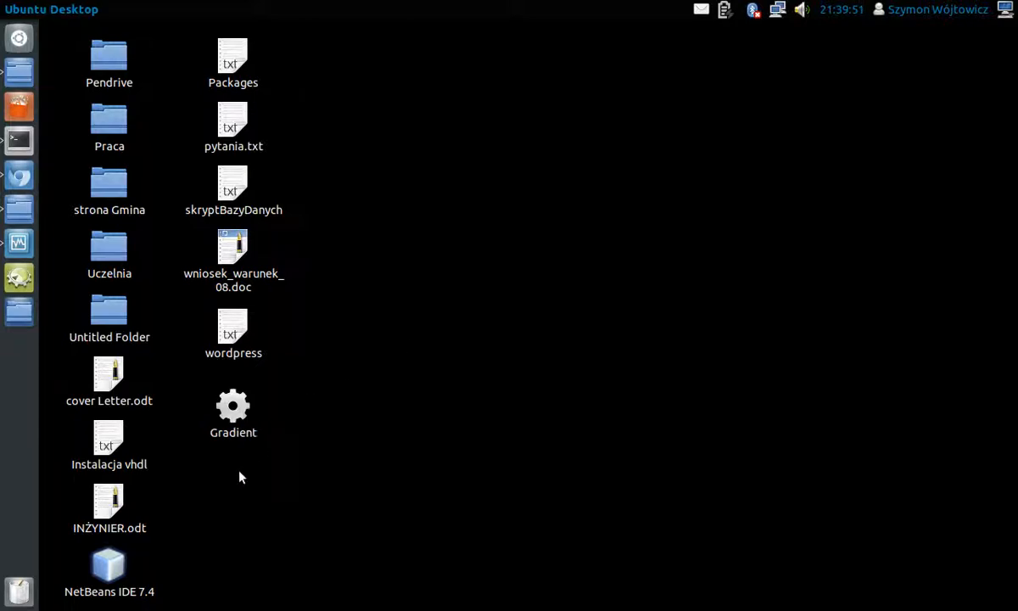
{"action": "left_click", "coordinate": [234, 412]}
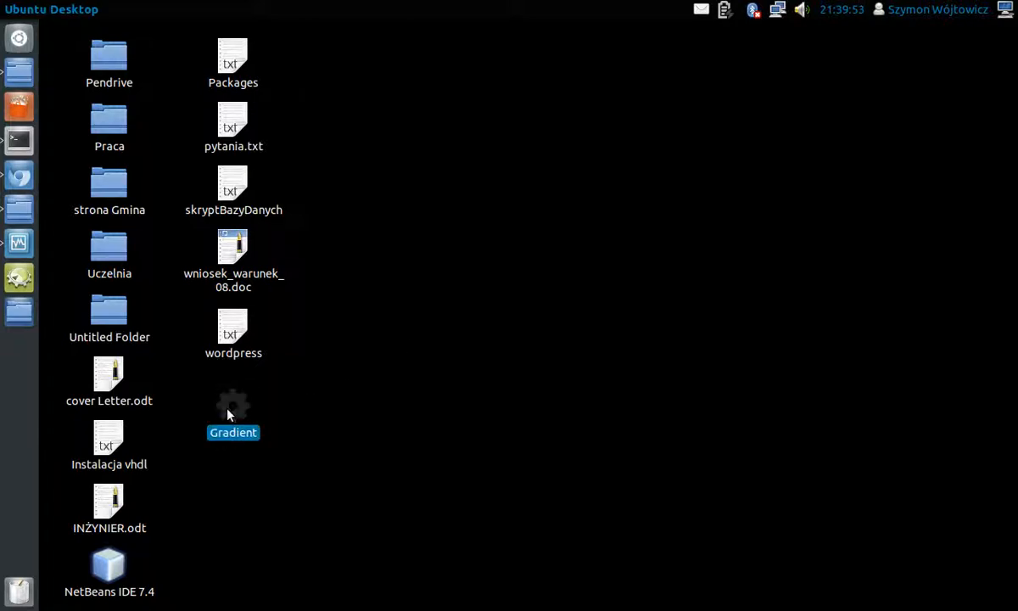
{"action": "double_click", "coordinate": [232, 413]}
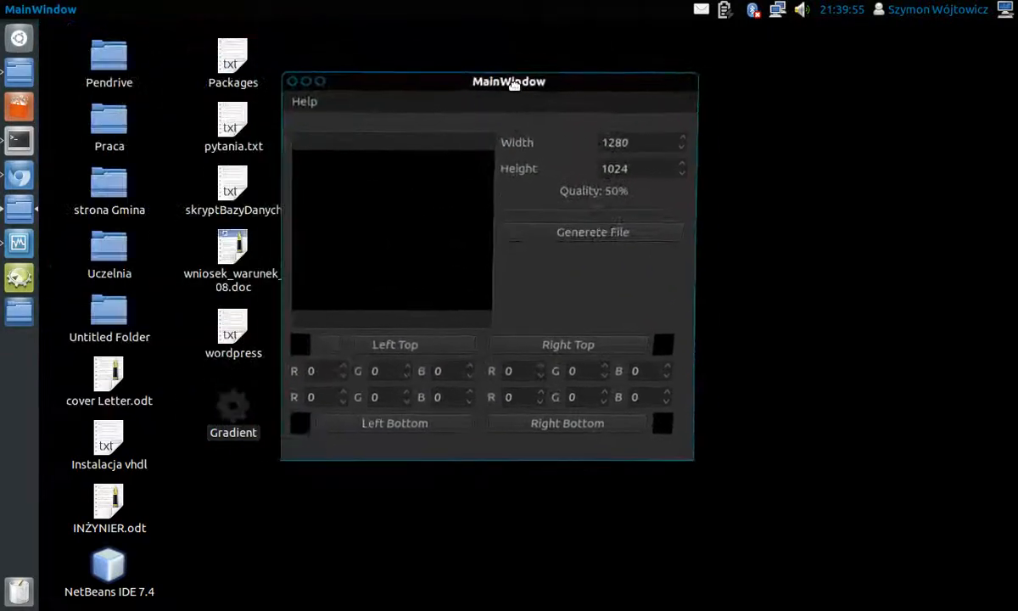
{"action": "left_click_drag", "start_coordinate": [510, 82], "coordinate": [540, 85]}
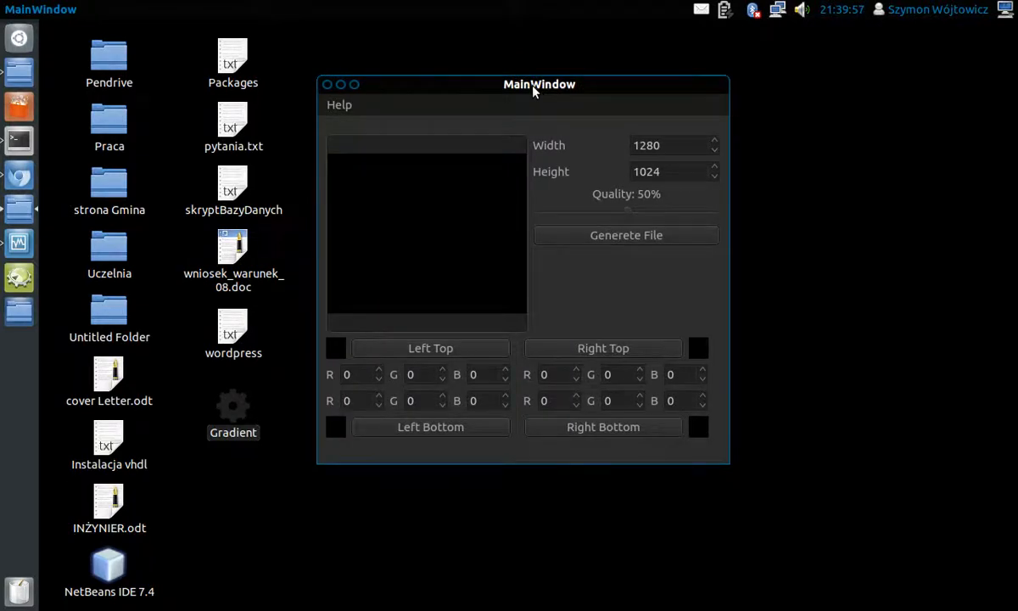
{"action": "mouse_move", "coordinate": [416, 122]}
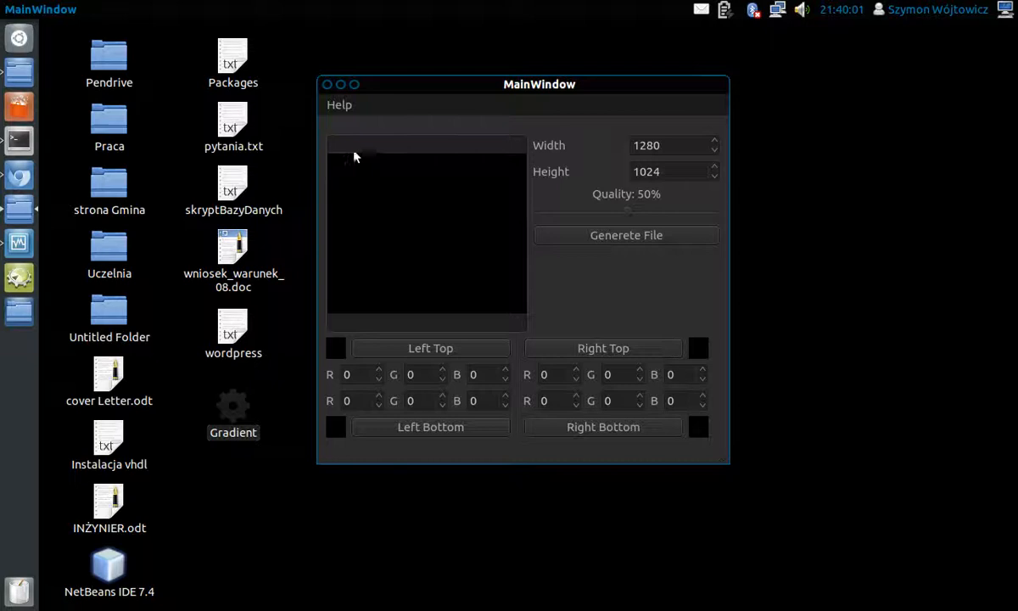
{"action": "mouse_move", "coordinate": [370, 464]}
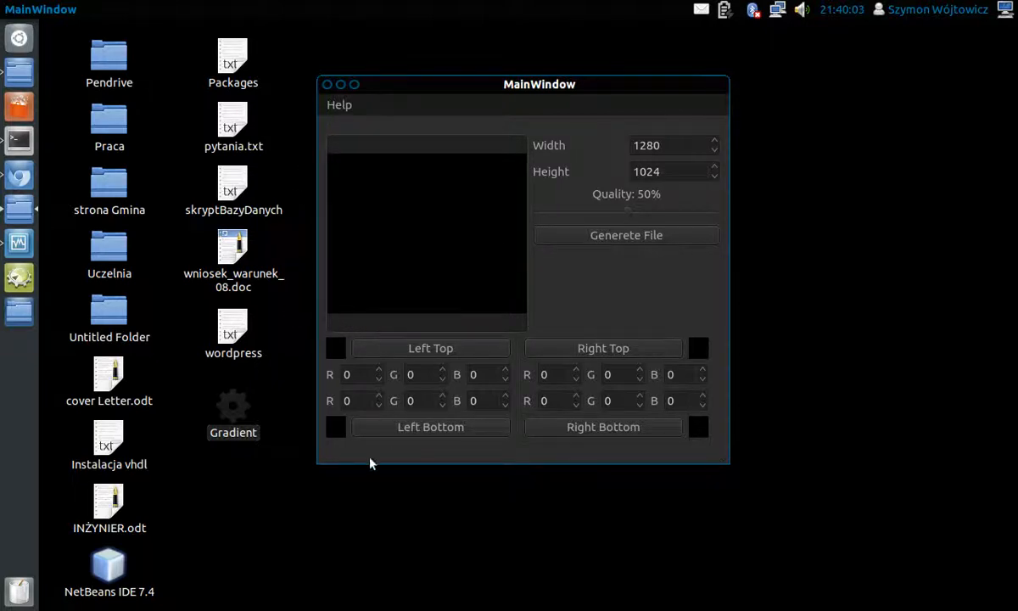
Set the top-left corner to yellow-green and the bottom-left corner to red.
{"action": "left_click", "coordinate": [334, 348]}
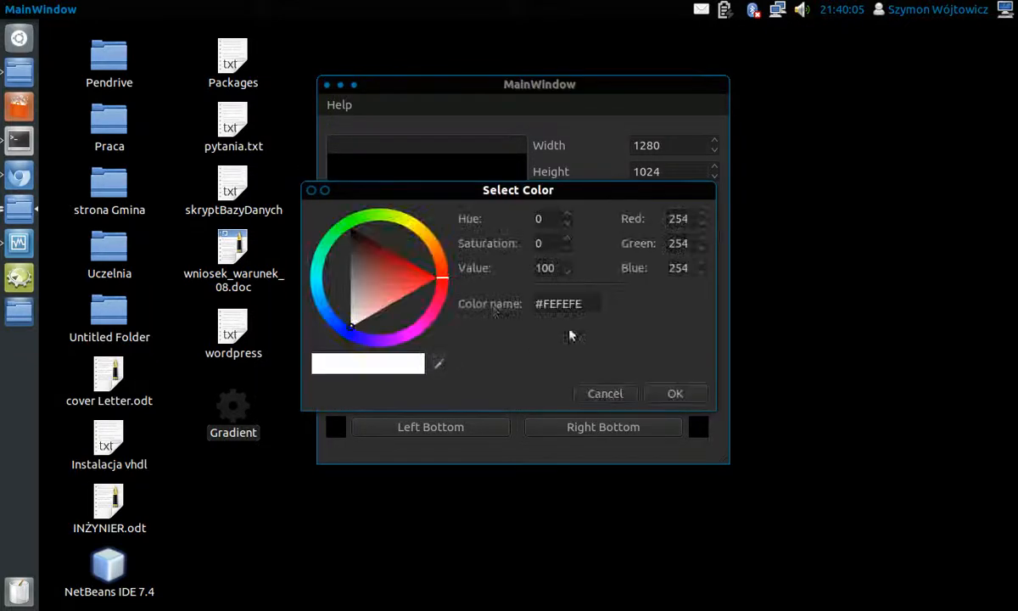
{"action": "left_click", "coordinate": [392, 212]}
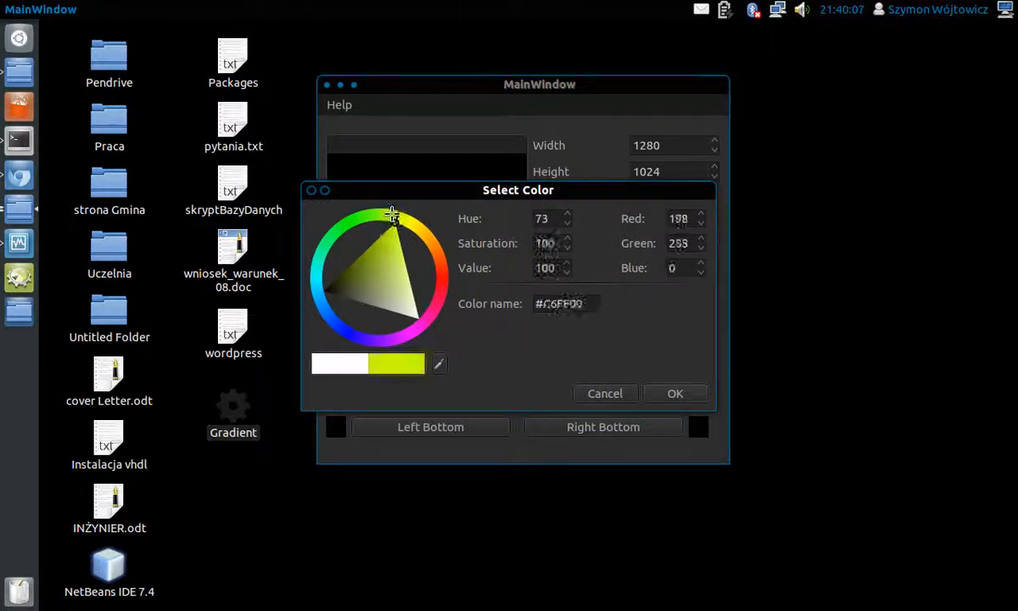
{"action": "left_click_drag", "start_coordinate": [517, 190], "coordinate": [714, 90]}
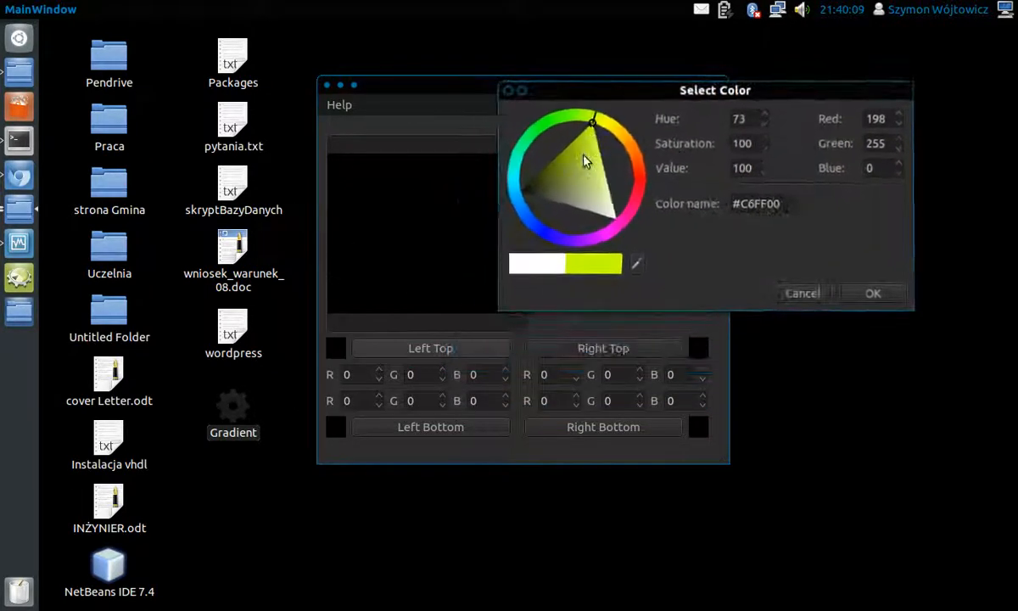
{"action": "left_click", "coordinate": [872, 292]}
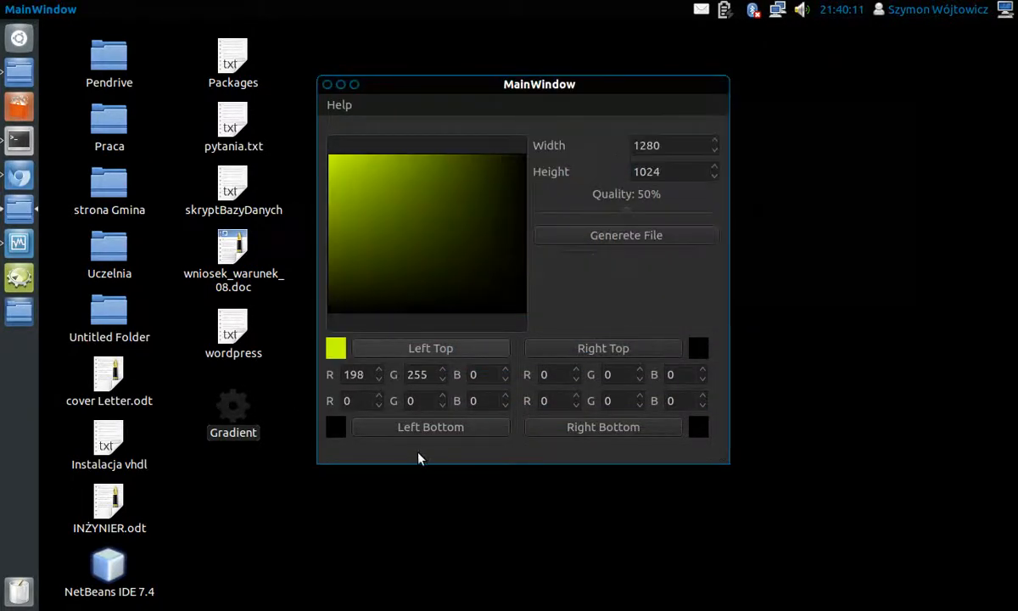
{"action": "left_click", "coordinate": [336, 348]}
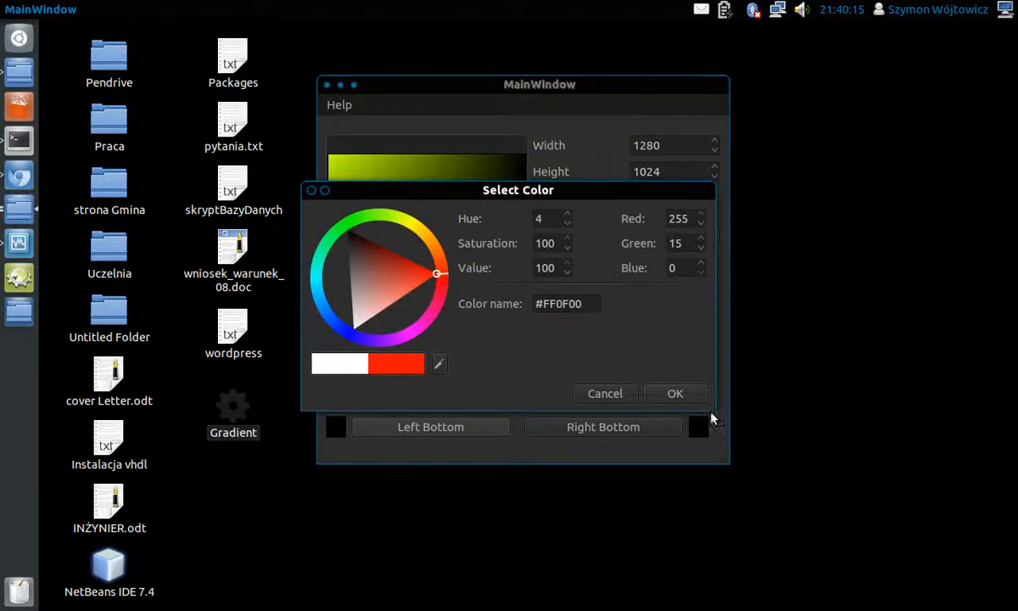
{"action": "left_click", "coordinate": [675, 393]}
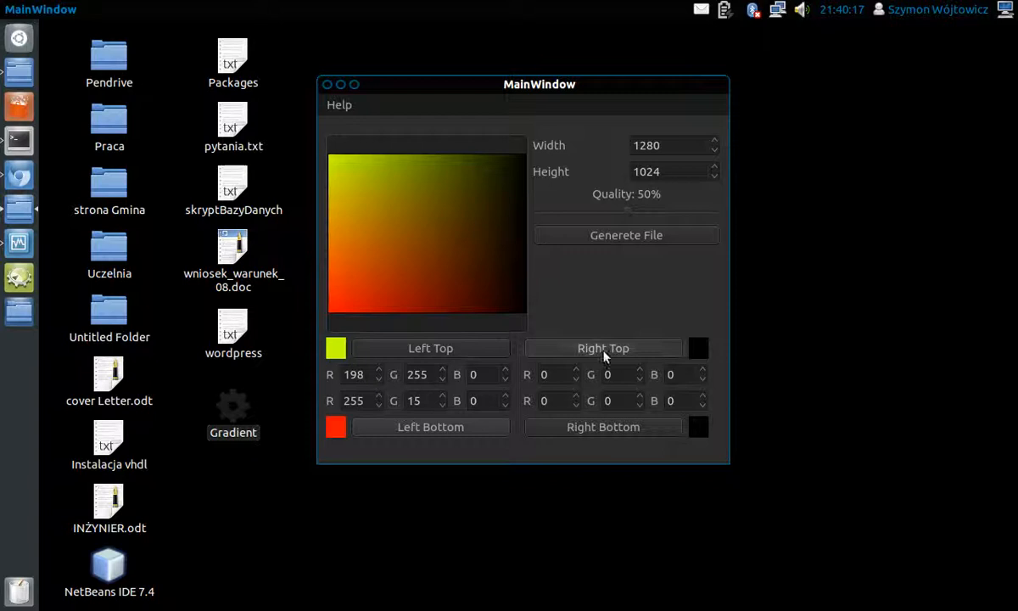
Set the bottom-right corner to magenta and the top-right corner to white.
{"action": "left_click", "coordinate": [336, 426]}
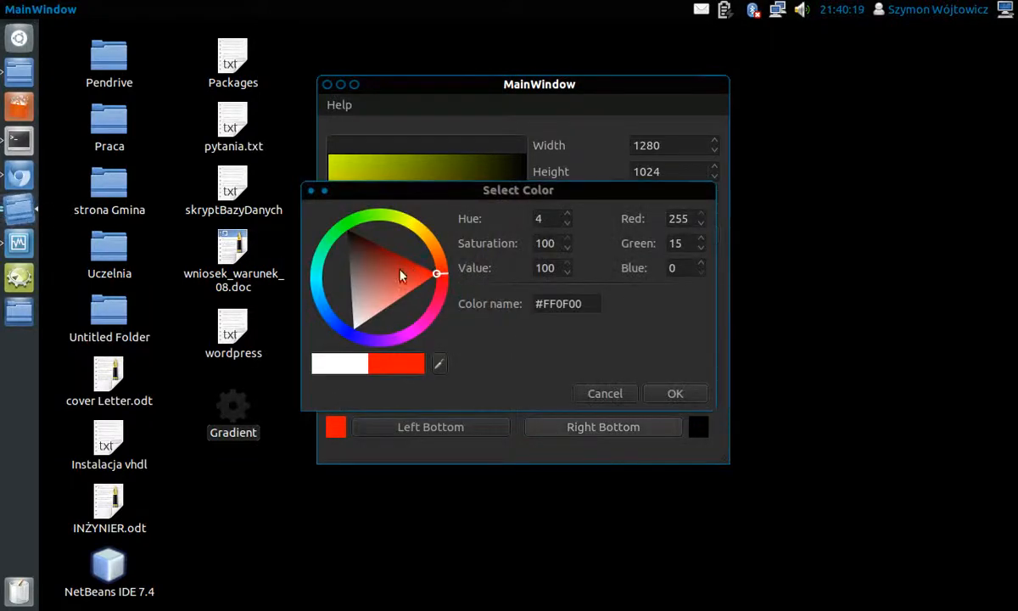
{"action": "left_click_drag", "start_coordinate": [438, 273], "coordinate": [411, 326]}
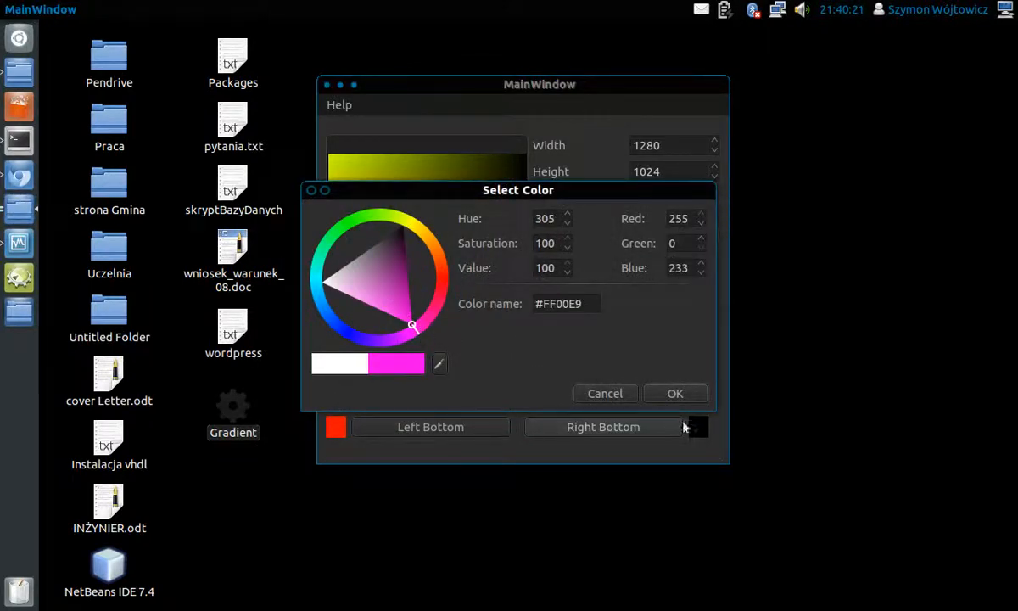
{"action": "left_click", "coordinate": [675, 394]}
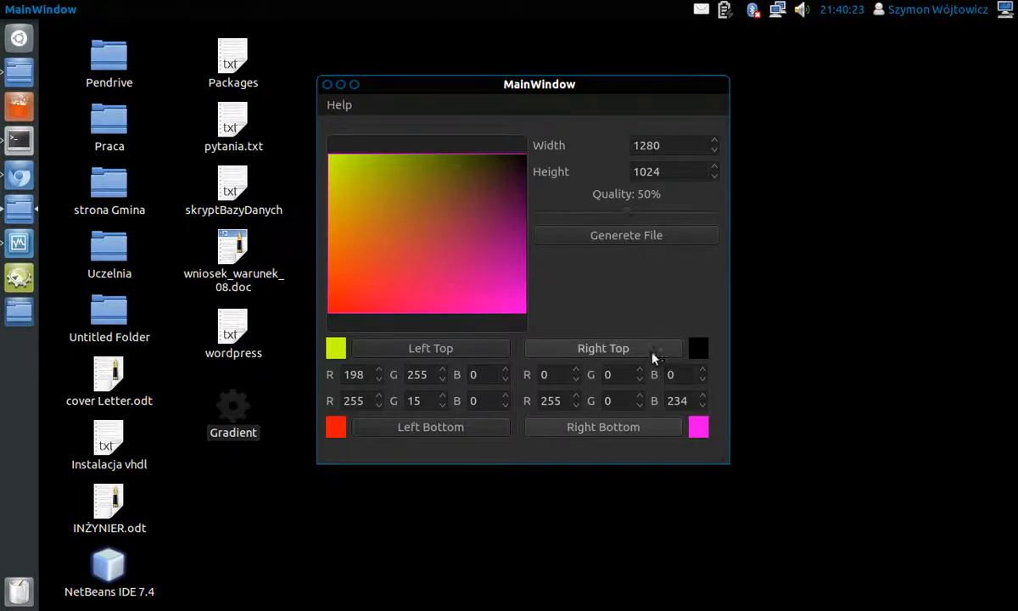
{"action": "left_click", "coordinate": [699, 347]}
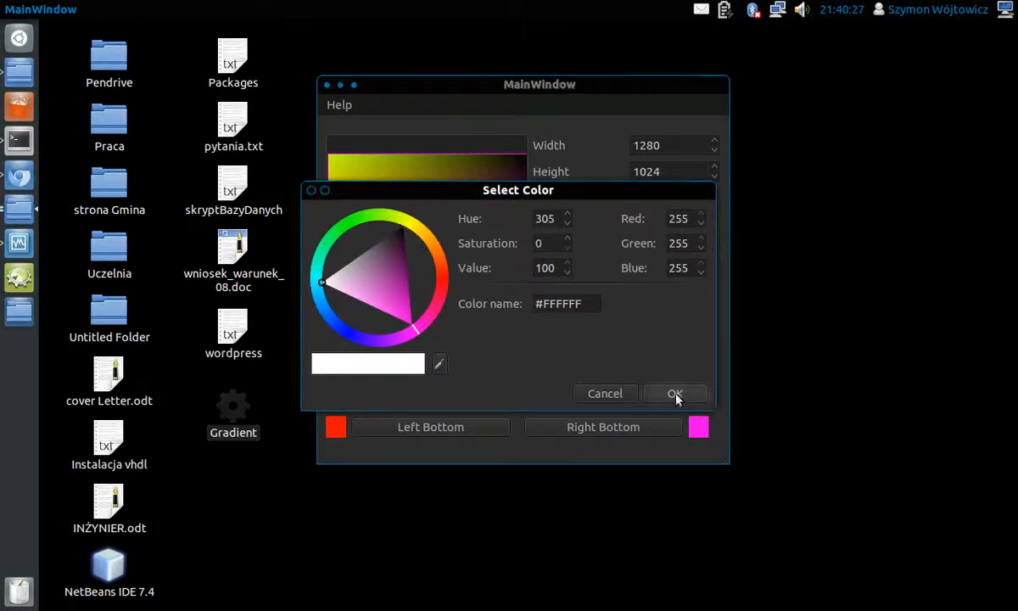
{"action": "left_click", "coordinate": [676, 393]}
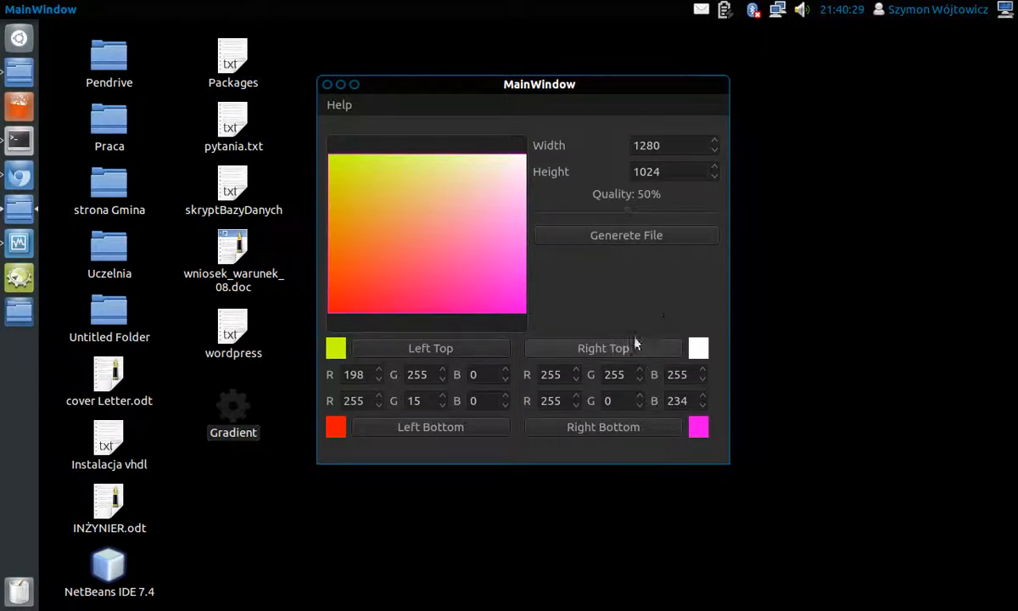
{"action": "mouse_move", "coordinate": [620, 187]}
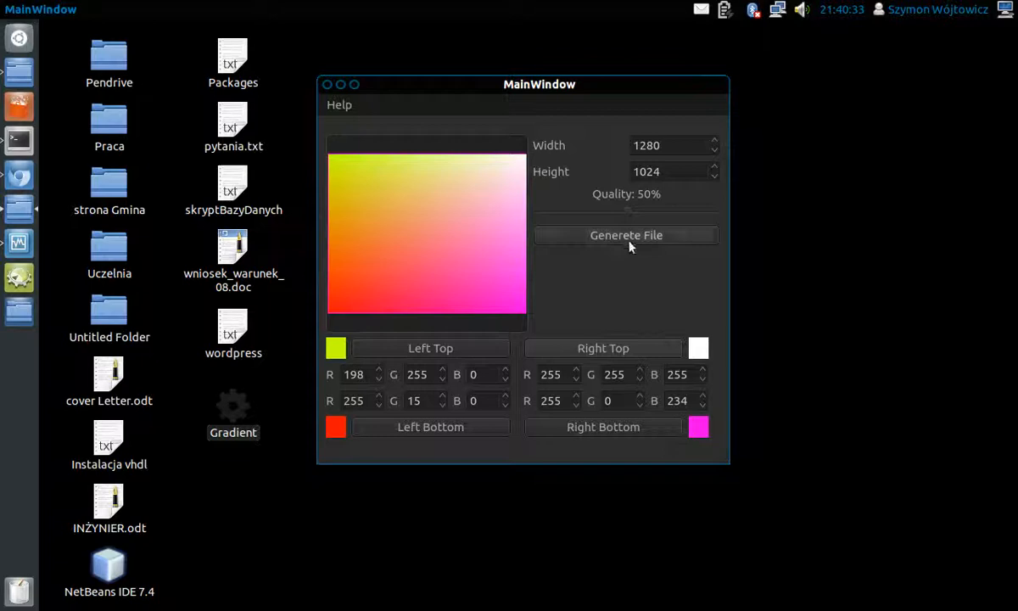
Generate the 1280×1024 gradient and save it to the Desktop as Pictures.jpg.
{"action": "left_click", "coordinate": [627, 234]}
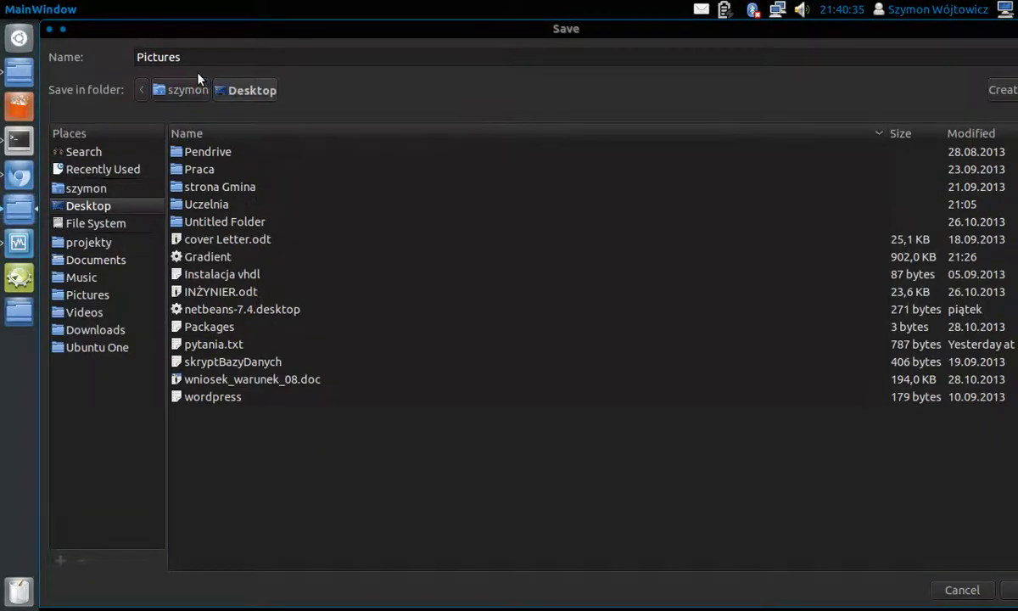
{"action": "type", "text": ","}
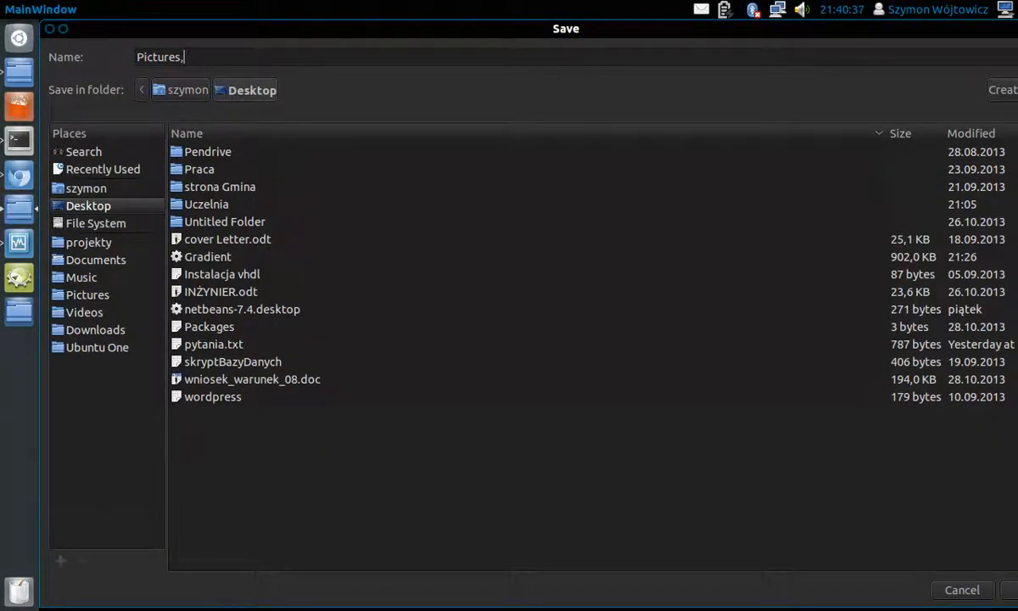
{"action": "key", "text": "BackSpace"}
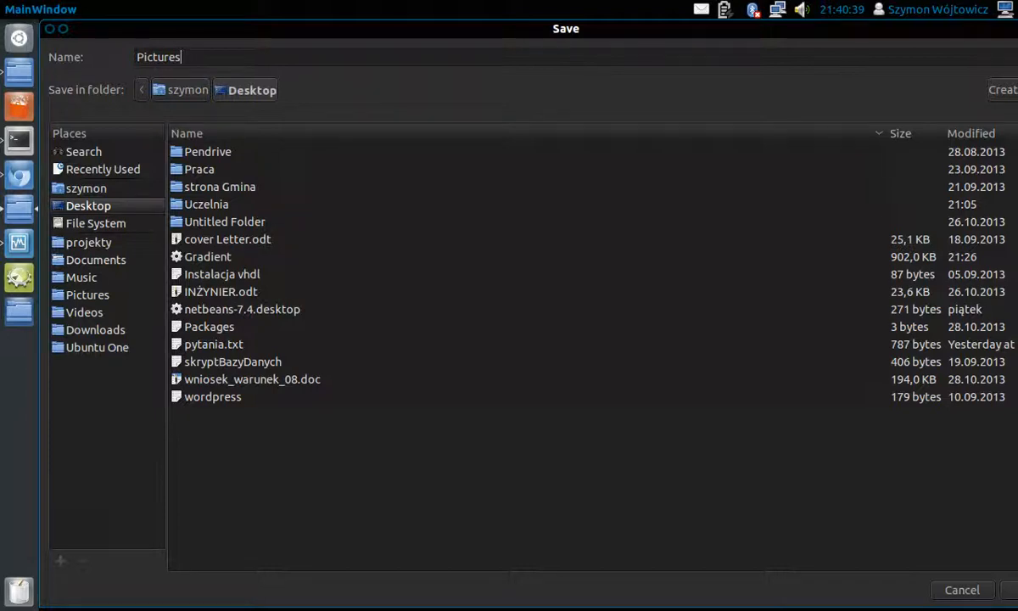
{"action": "type", "text": ".j"}
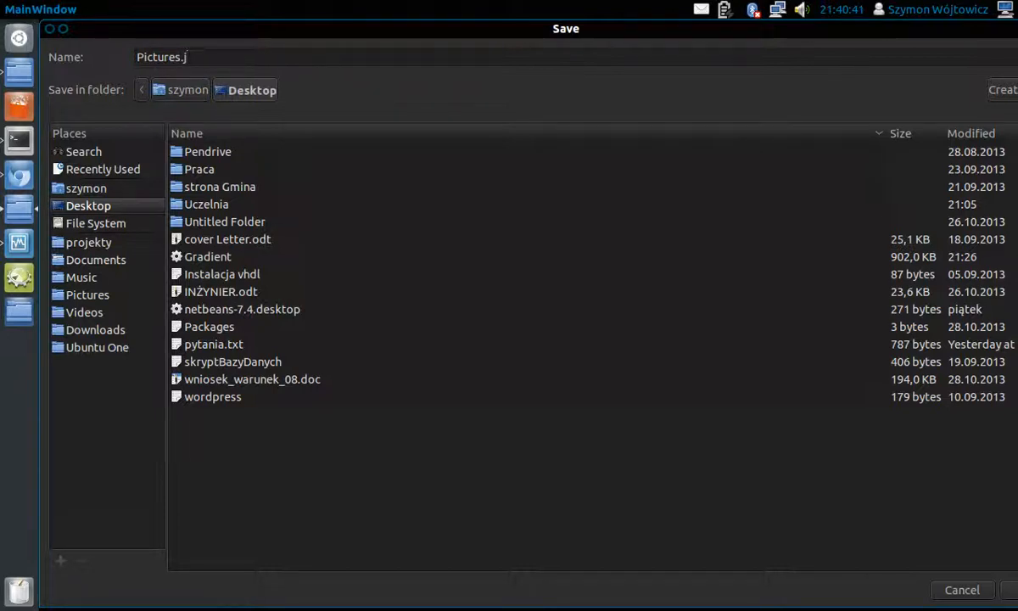
{"action": "type", "text": "pg"}
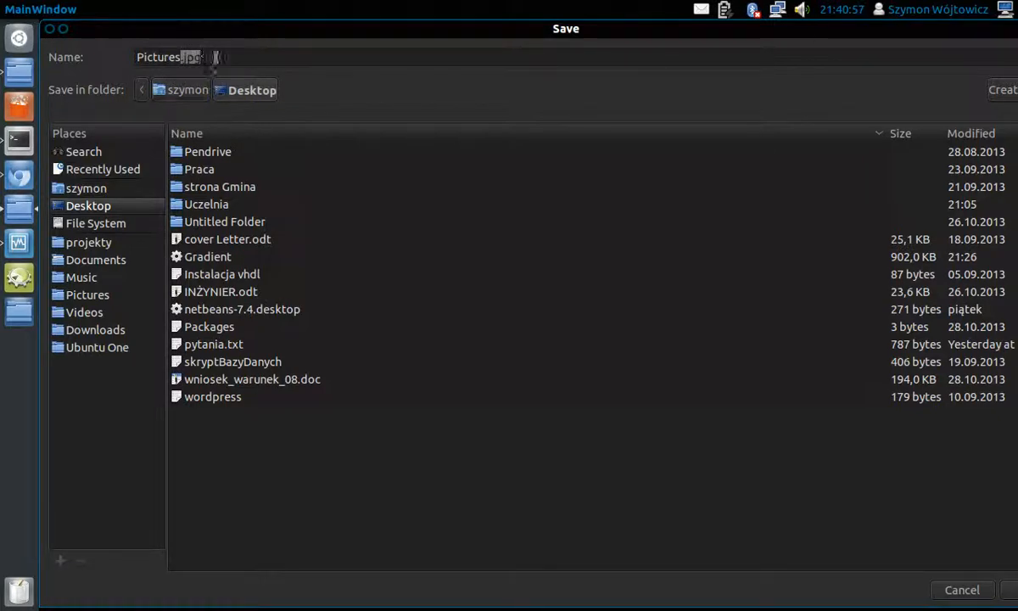
{"action": "left_click", "coordinate": [962, 590]}
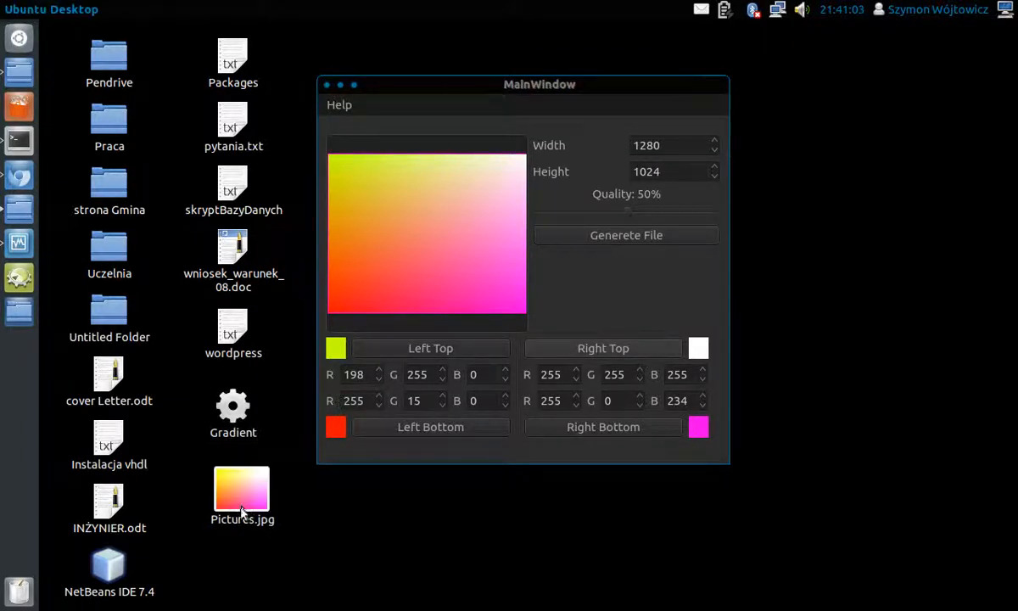
Open Pictures.jpg from the desktop in Image Viewer to see the 1280×1024 gradient.
{"action": "double_click", "coordinate": [241, 496]}
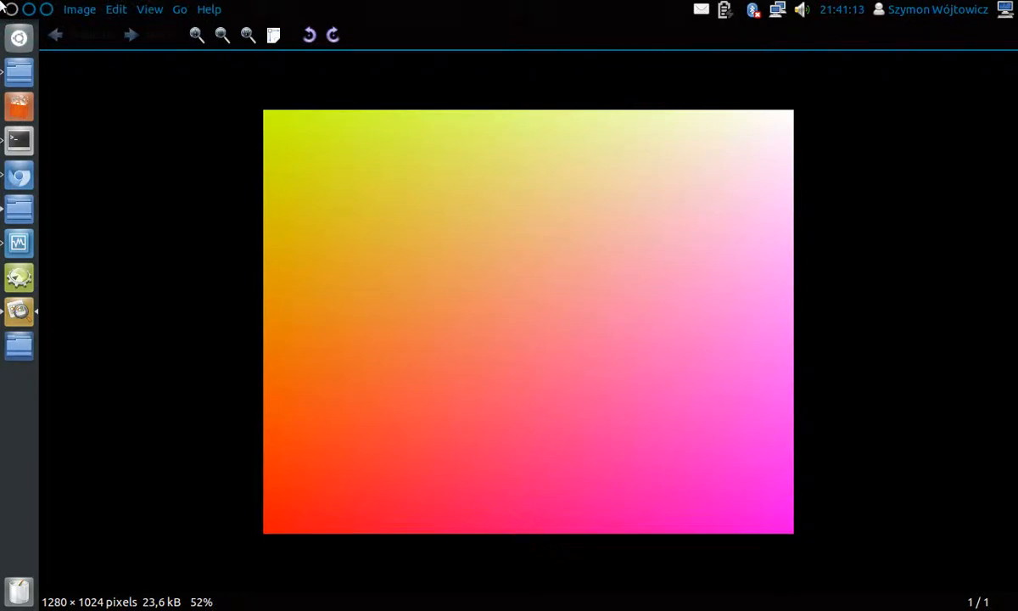
{"action": "mouse_move", "coordinate": [547, 343]}
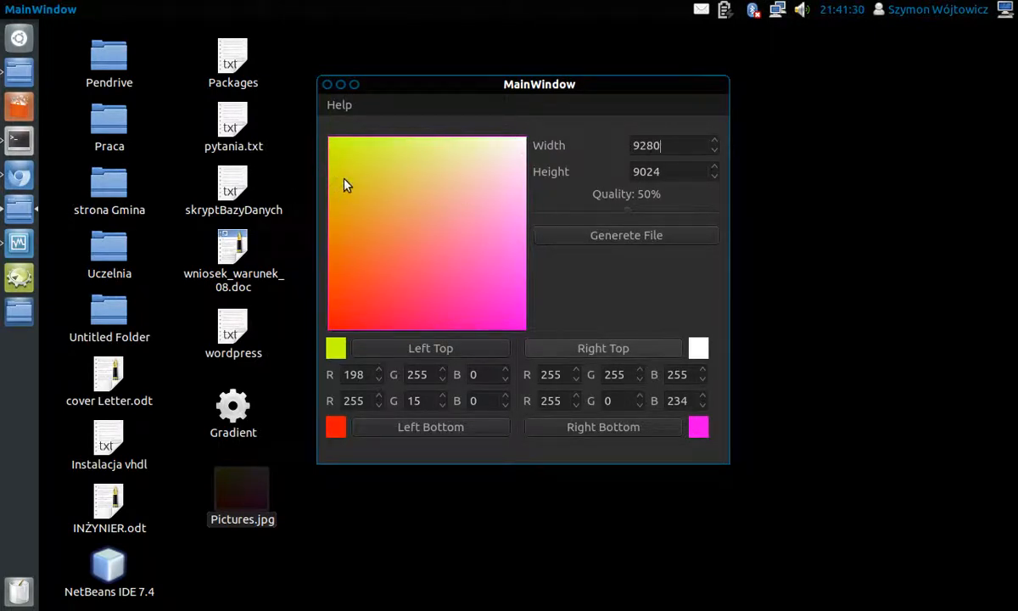
{"action": "mouse_move", "coordinate": [315, 129]}
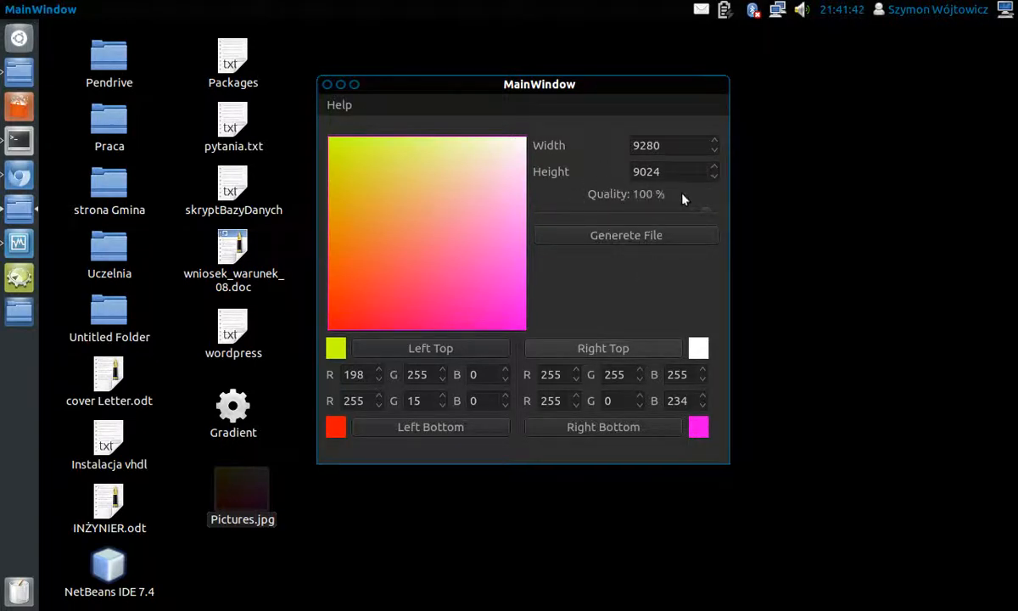
Generate the large gradient and name the output file Pictures.png in the save dialog.
{"action": "left_click", "coordinate": [625, 234]}
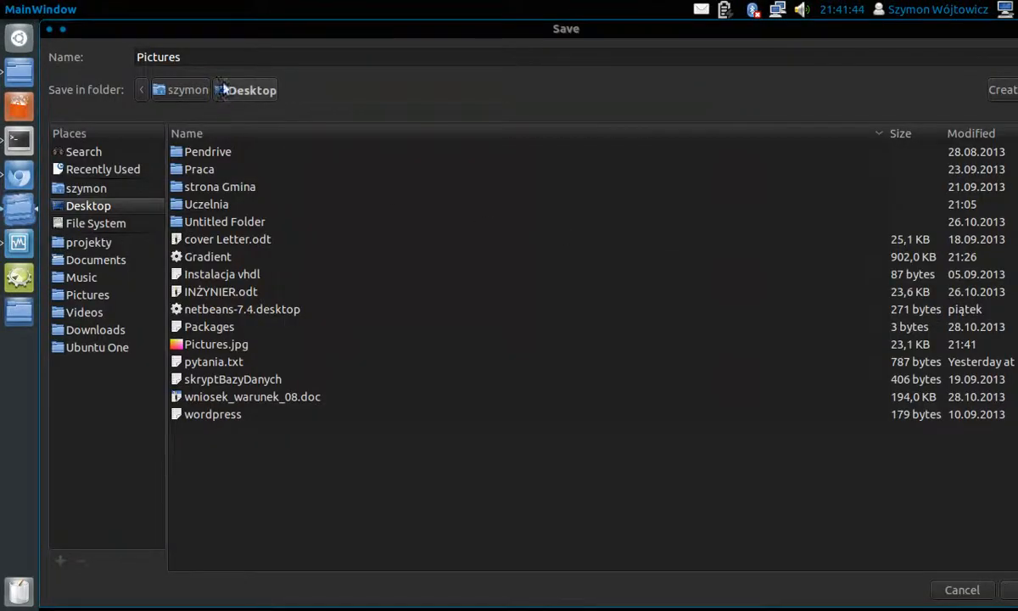
{"action": "type", "text": ".p"}
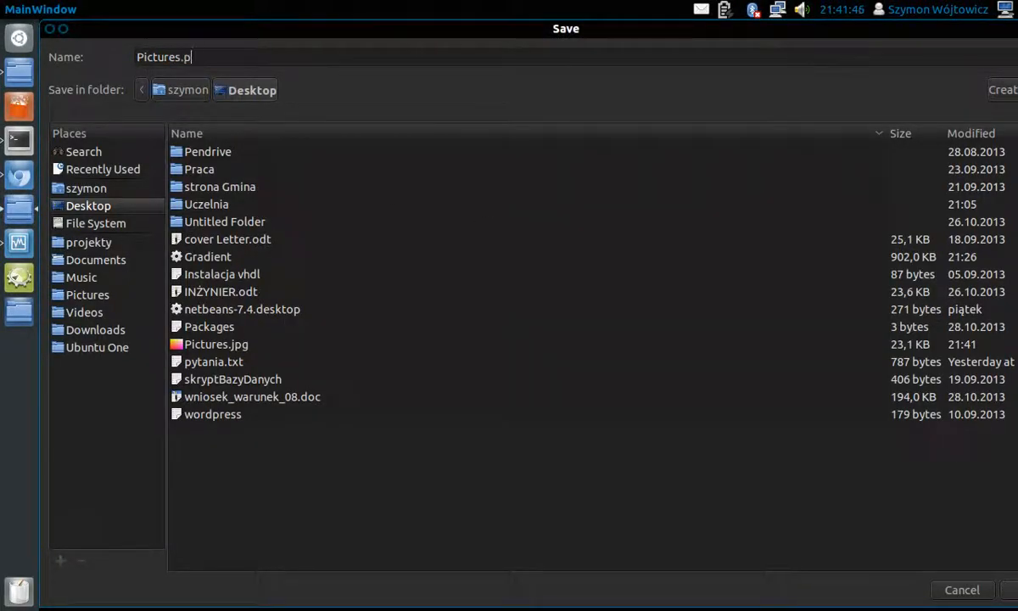
{"action": "type", "text": "ng"}
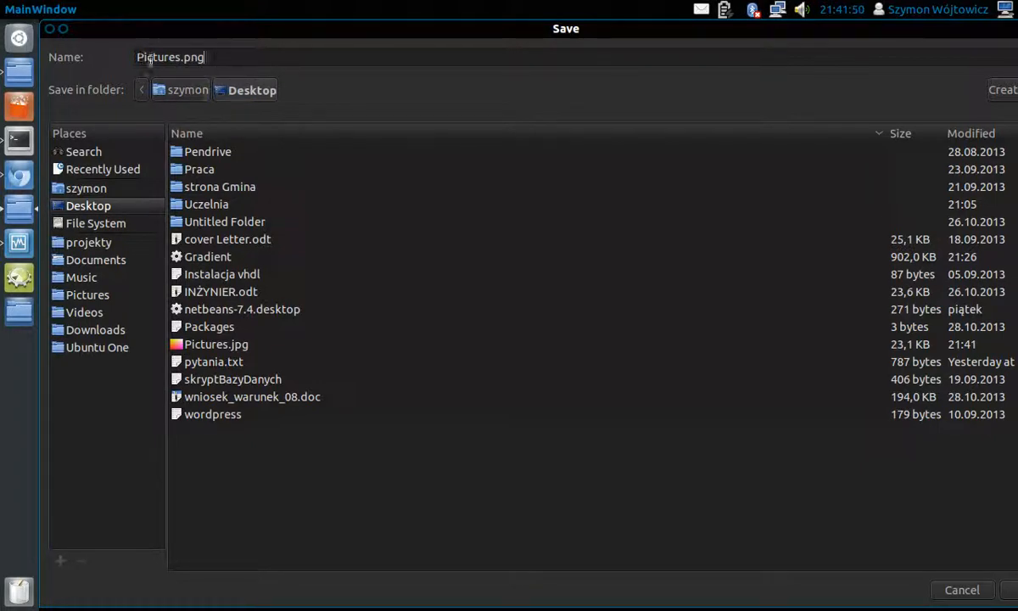
{"action": "mouse_move", "coordinate": [228, 49]}
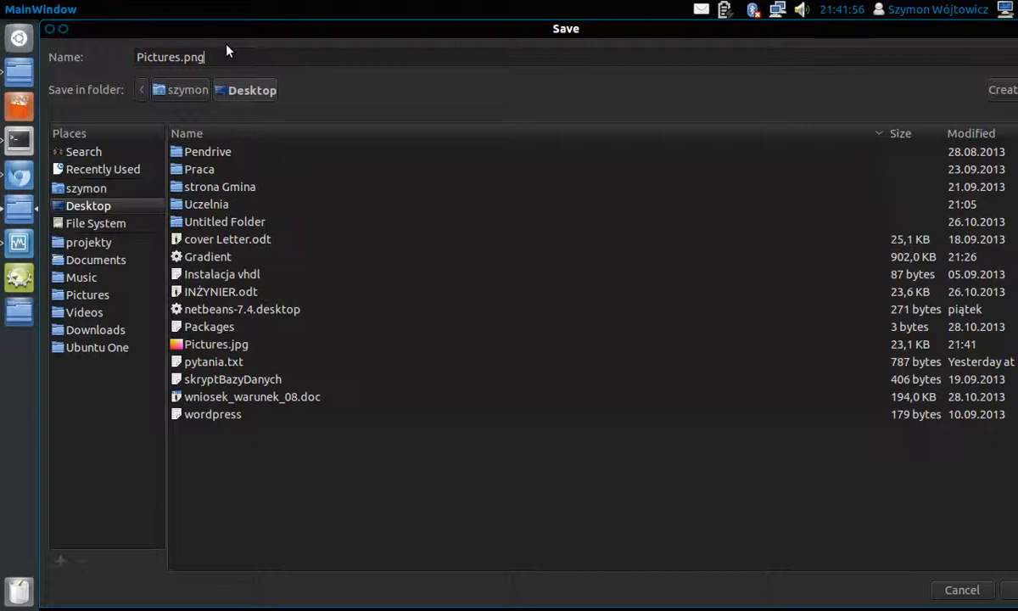
{"action": "mouse_move", "coordinate": [238, 41]}
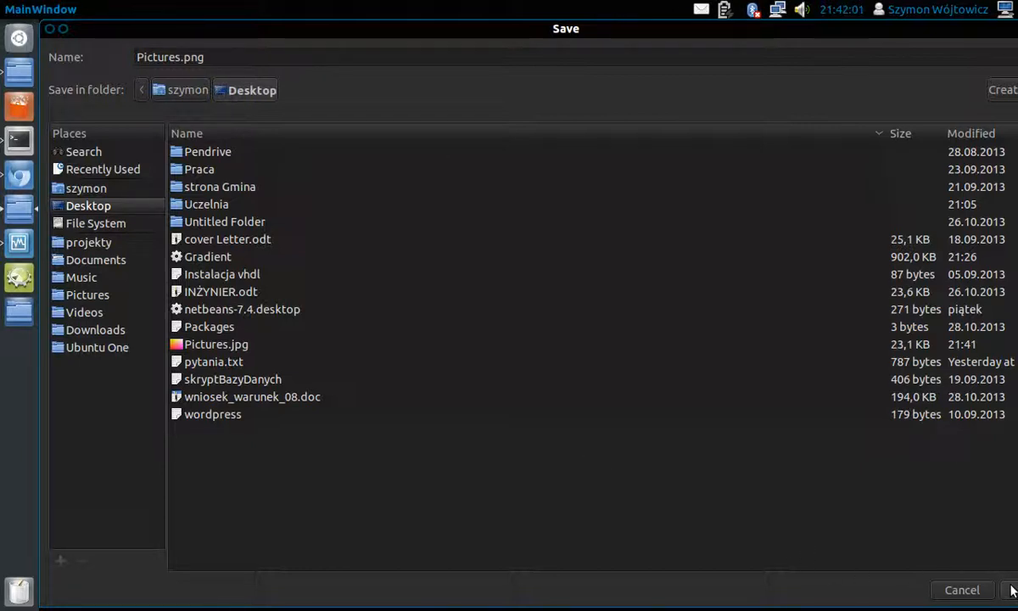
{"action": "mouse_move", "coordinate": [485, 308]}
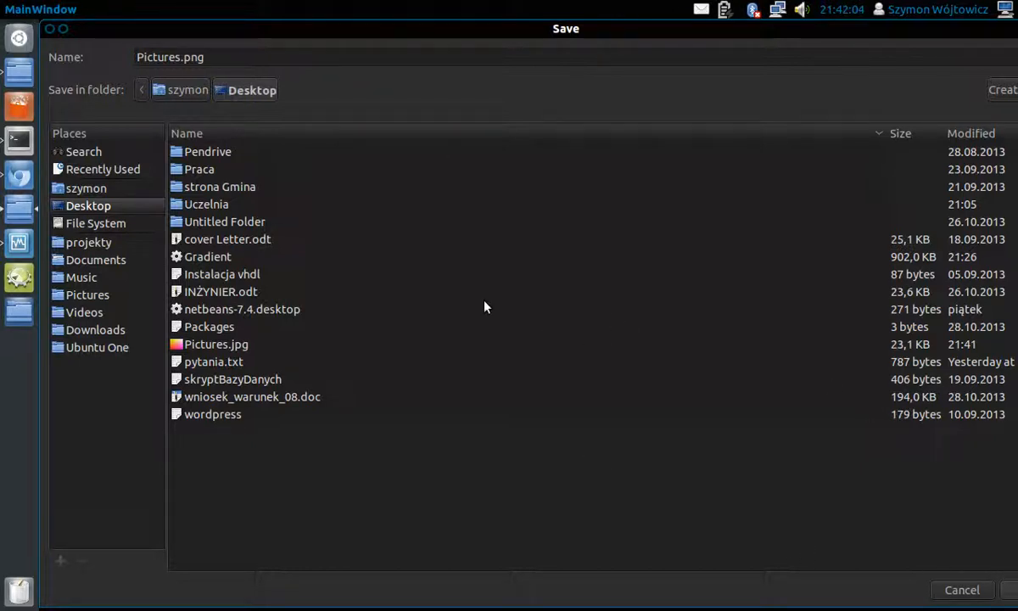
{"action": "mouse_move", "coordinate": [489, 295]}
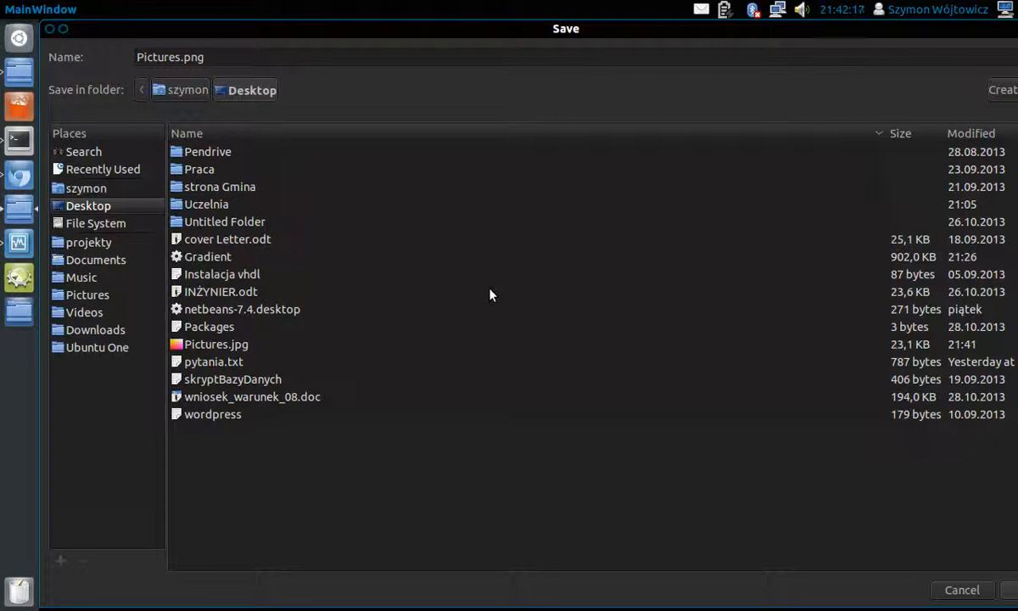
{"action": "mouse_move", "coordinate": [434, 275]}
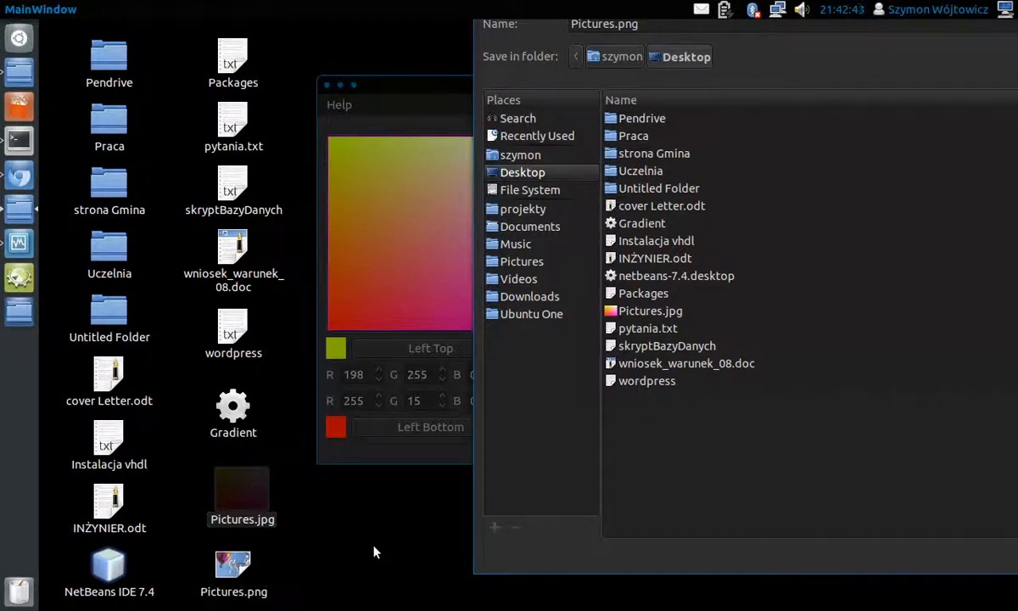
{"action": "mouse_move", "coordinate": [254, 580]}
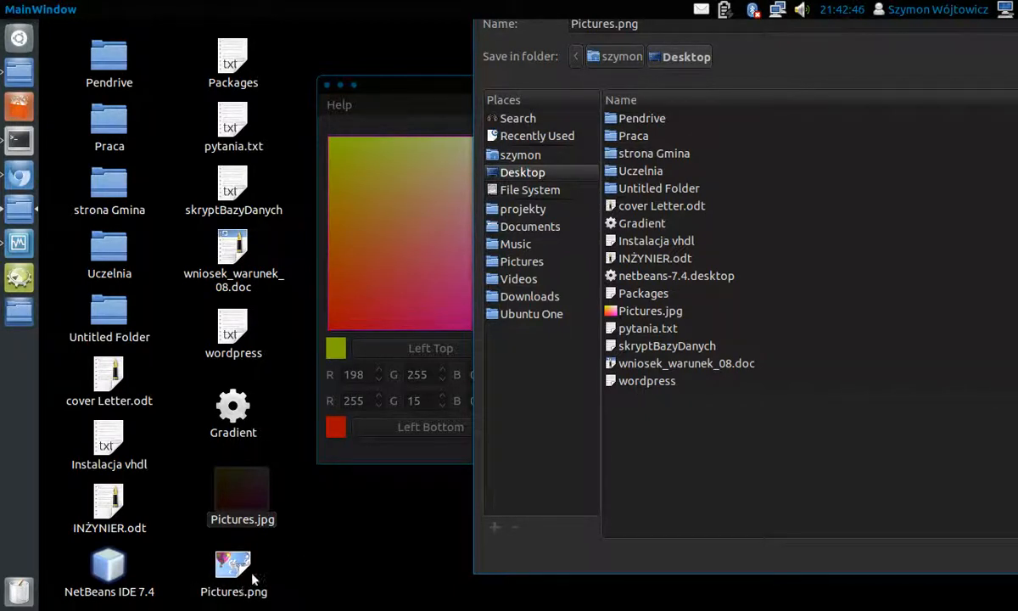
{"action": "mouse_move", "coordinate": [642, 212]}
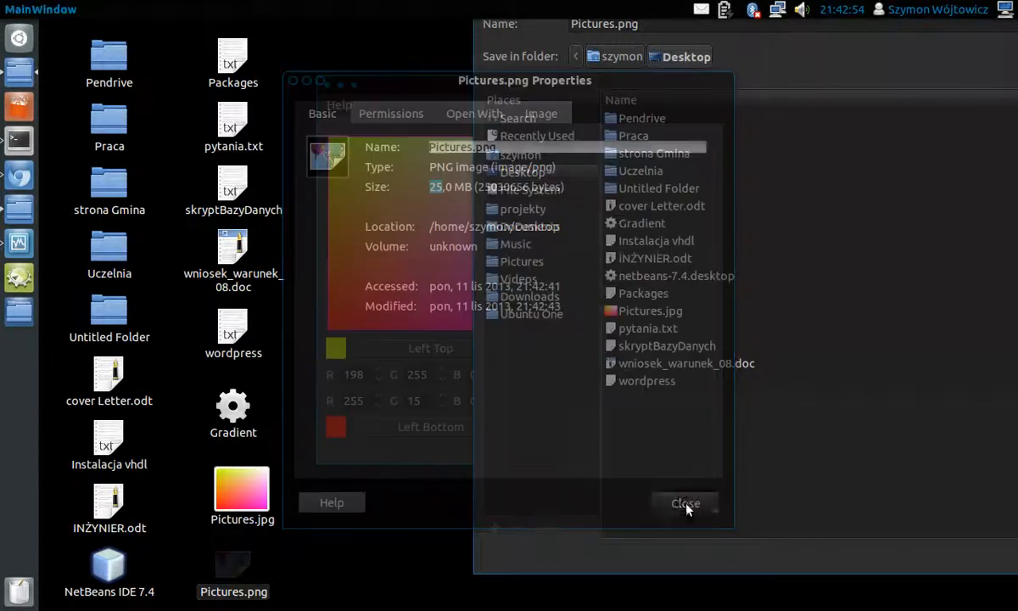
{"action": "left_click", "coordinate": [685, 503]}
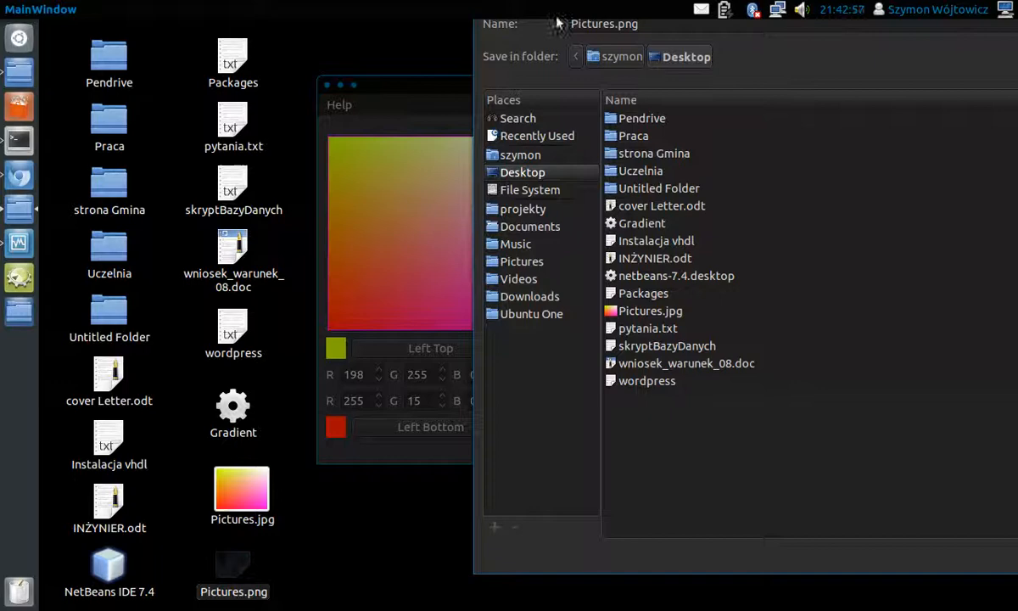
{"action": "mouse_move", "coordinate": [810, 248]}
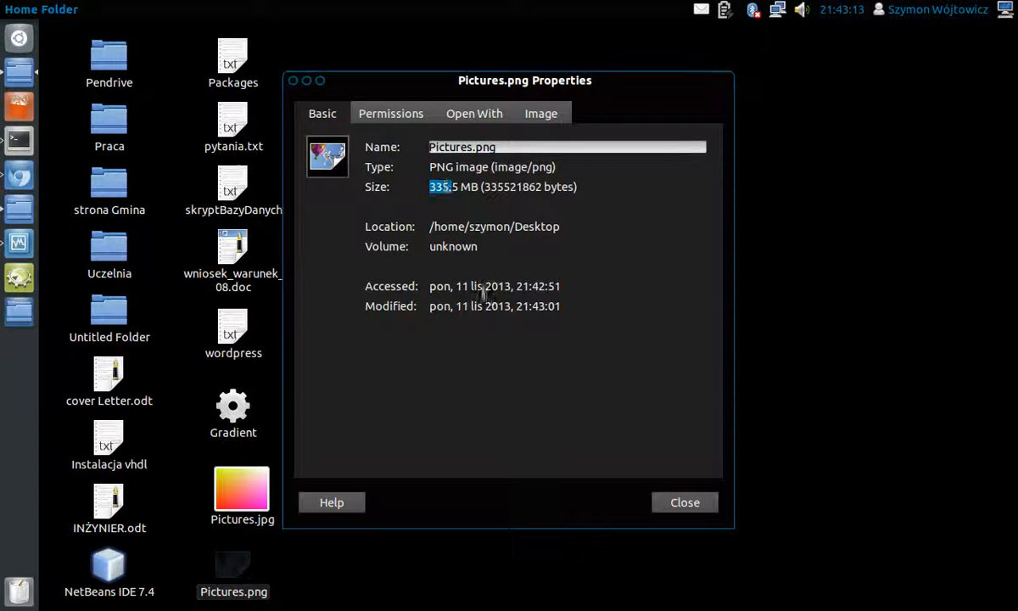
{"action": "left_click", "coordinate": [685, 503]}
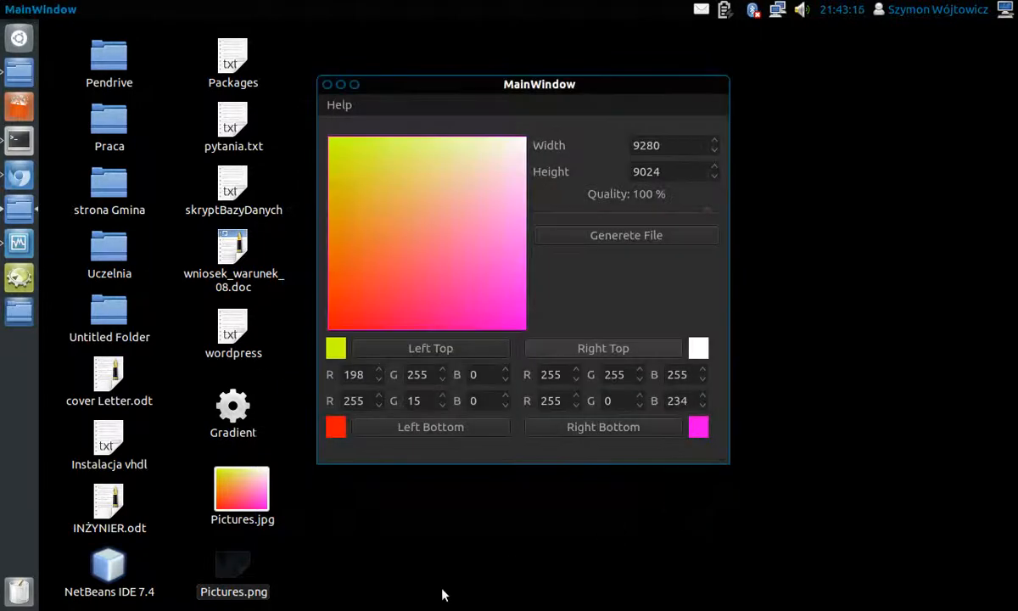
View the 9280×9024 Pictures.png in Image Viewer, zooming in and back out to inspect it.
{"action": "left_click", "coordinate": [235, 573]}
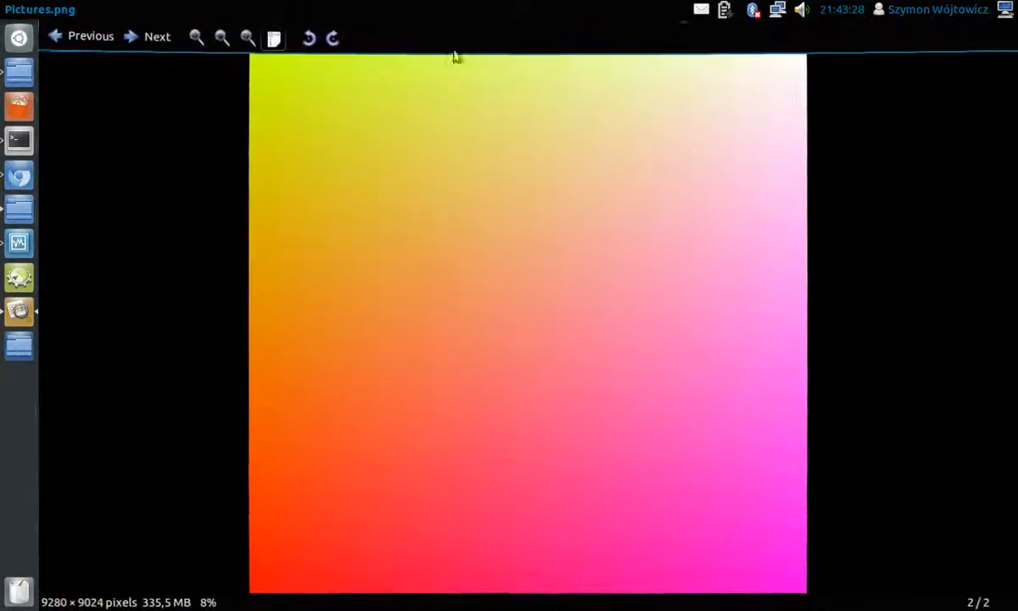
{"action": "left_click", "coordinate": [197, 34]}
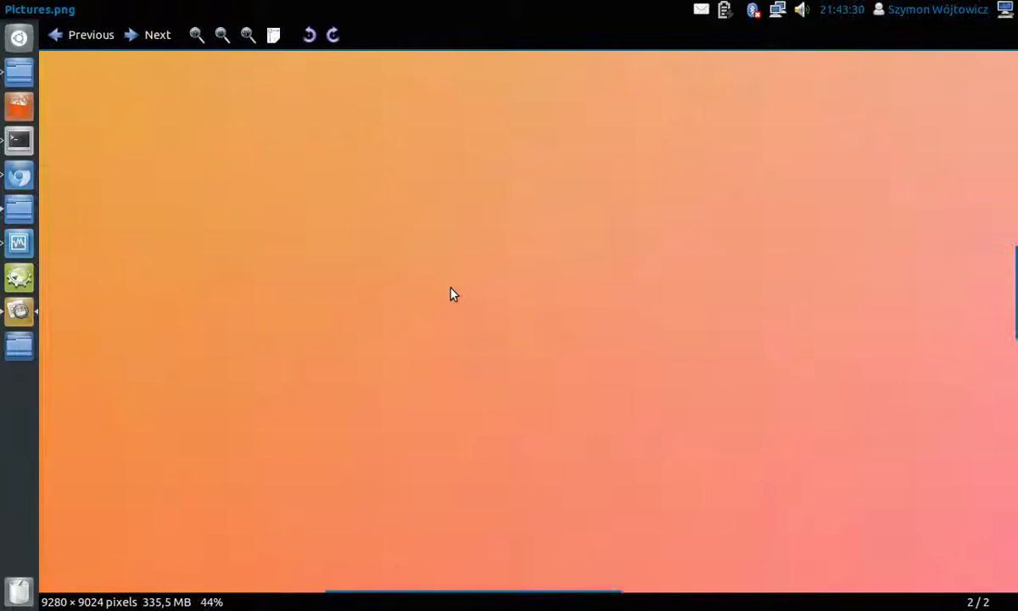
{"action": "left_click", "coordinate": [221, 34]}
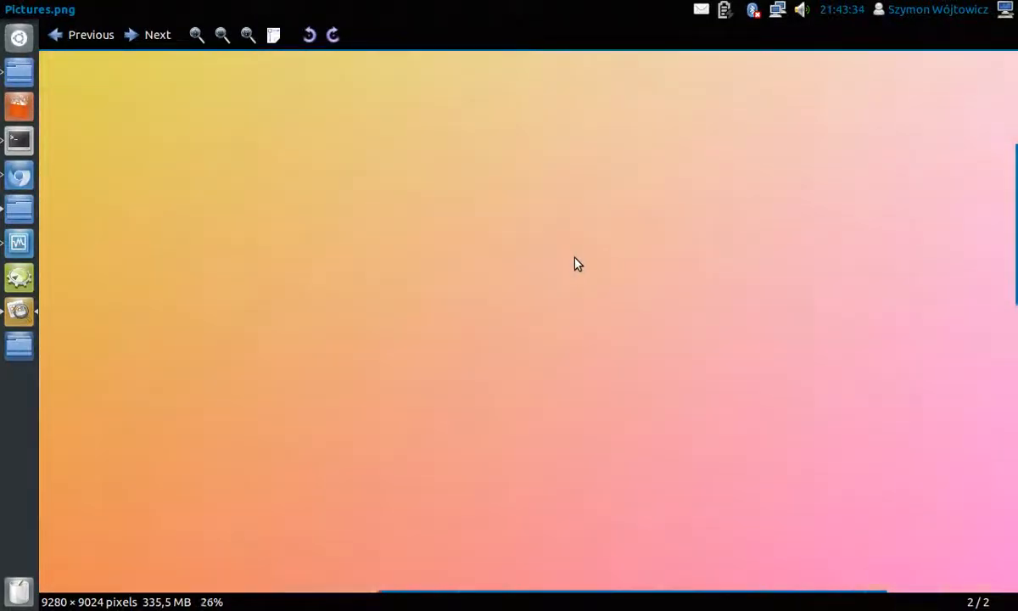
{"action": "left_click", "coordinate": [221, 34]}
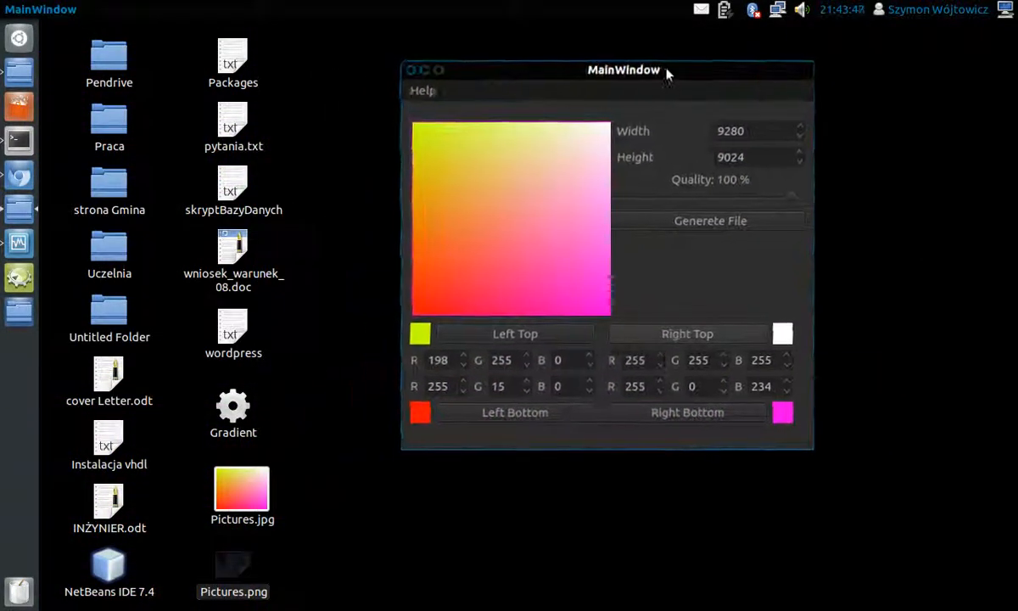
{"action": "mouse_move", "coordinate": [44, 213]}
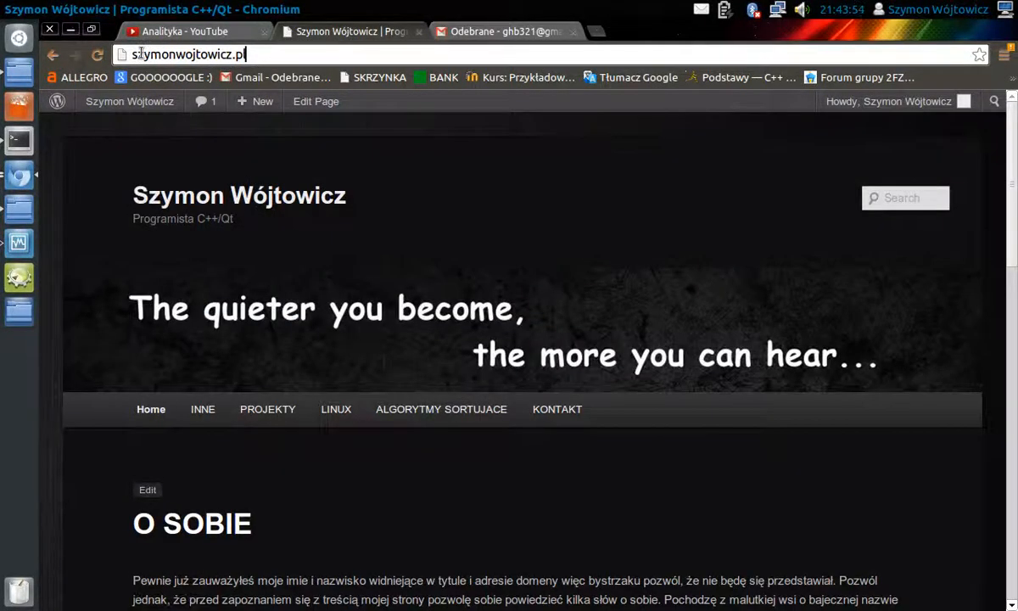
Select the szymonwojtowicz.pl domain in Chromium's address bar.
{"action": "double_click", "coordinate": [184, 54]}
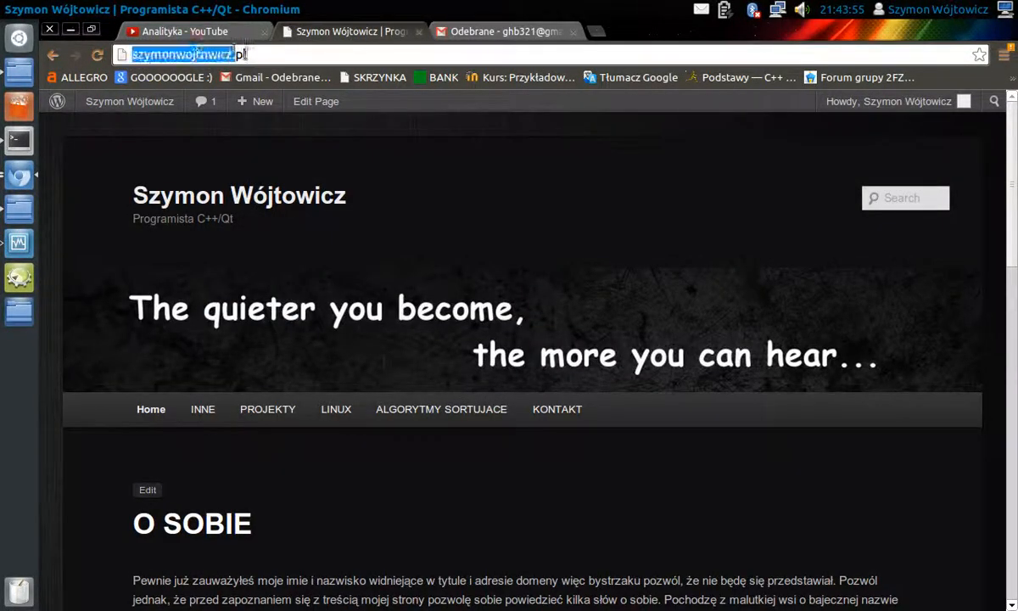